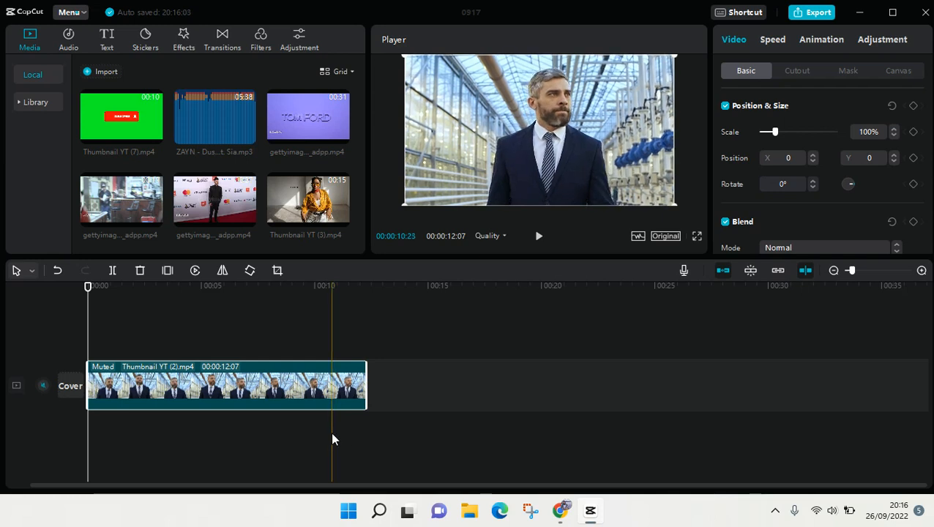
Step: Return the playhead to the start of the timeline
click(349, 285)
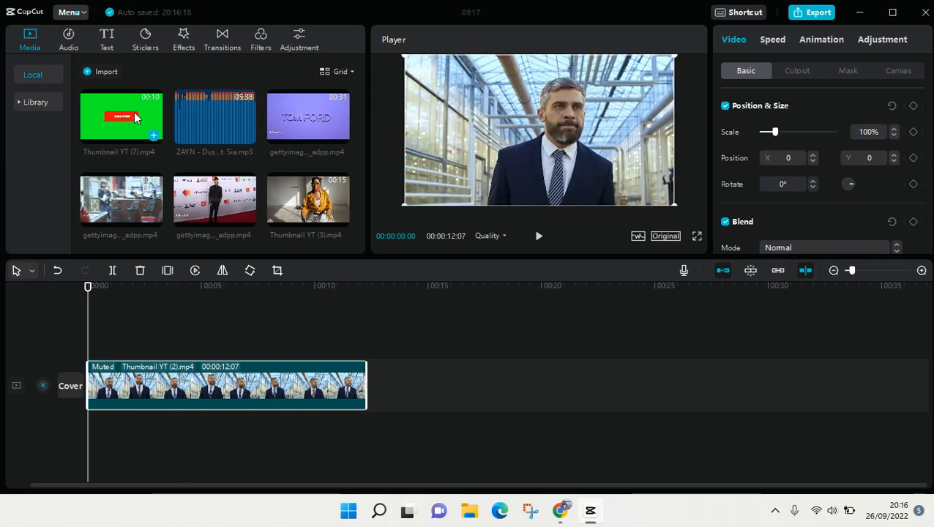
mouse_move(153, 138)
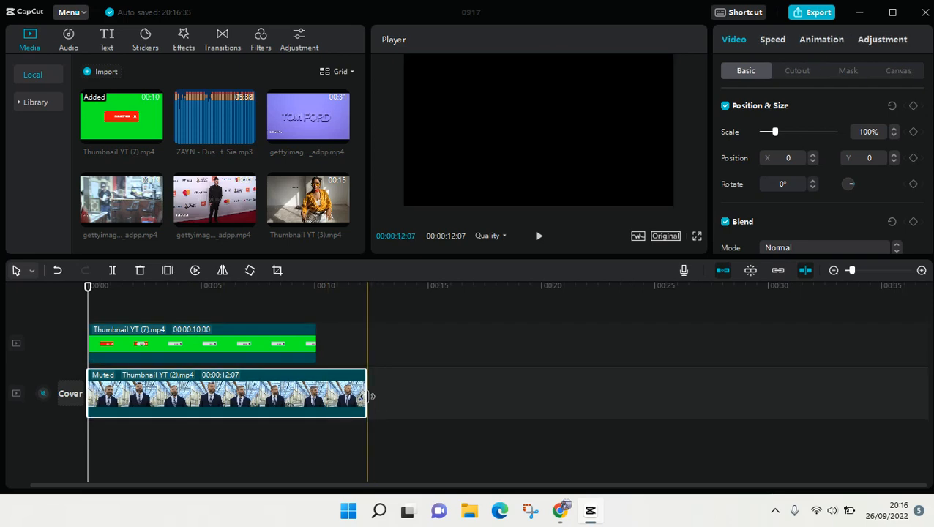
Step: Trim the businessman clip's end to about 10 seconds, matching the green clip
drag(363, 393, 313, 393)
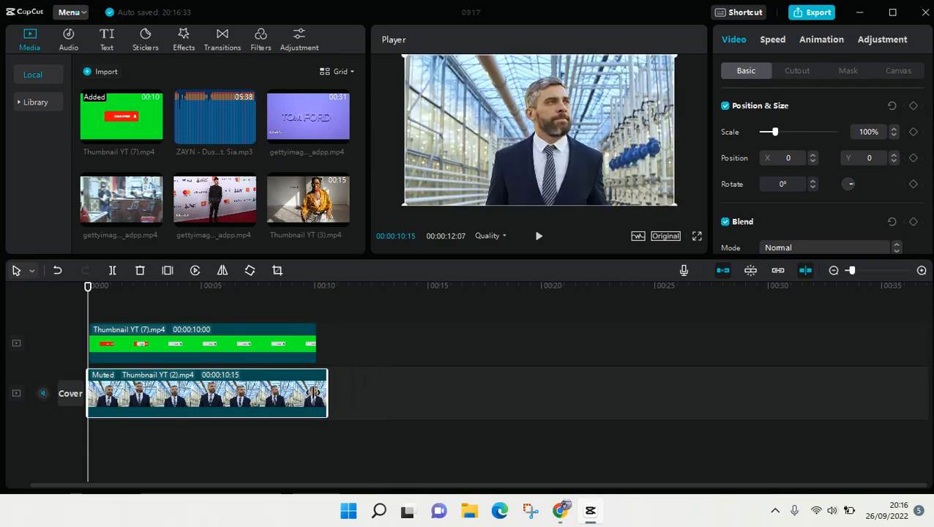
drag(325, 393, 315, 393)
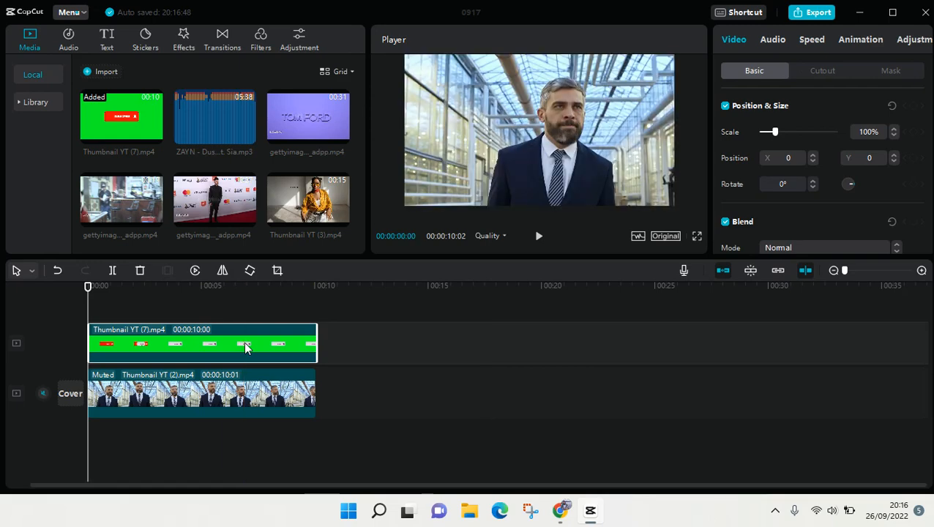
mouse_move(574, 119)
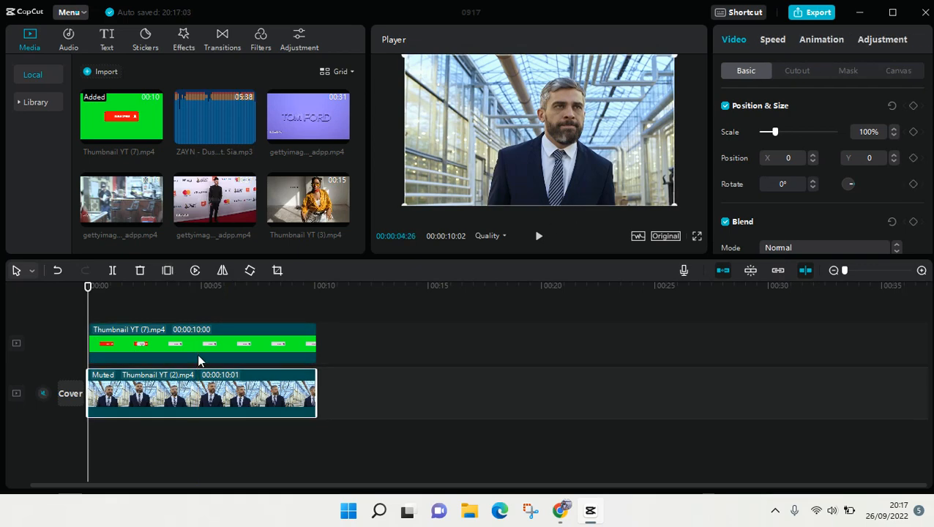
Step: Enable Chroma key under Cutout and sample the clip's green background as key colour
click(822, 70)
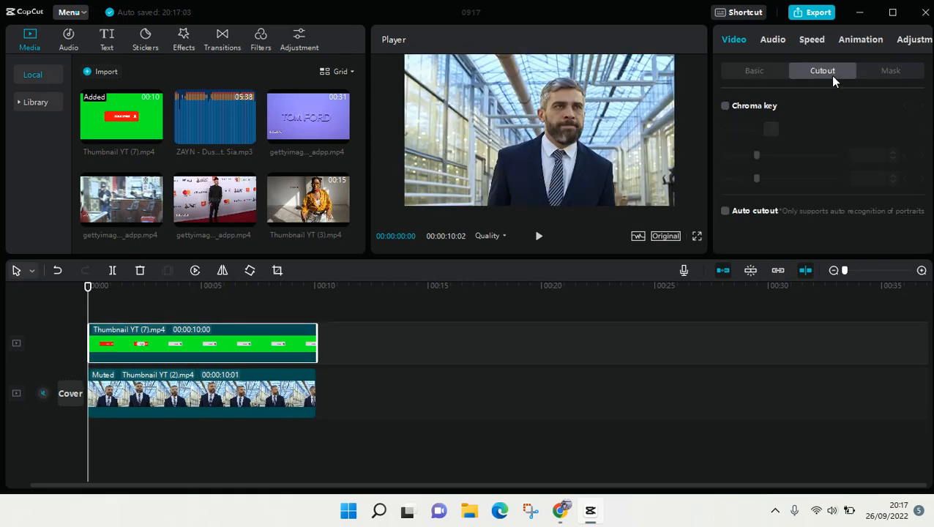
click(725, 105)
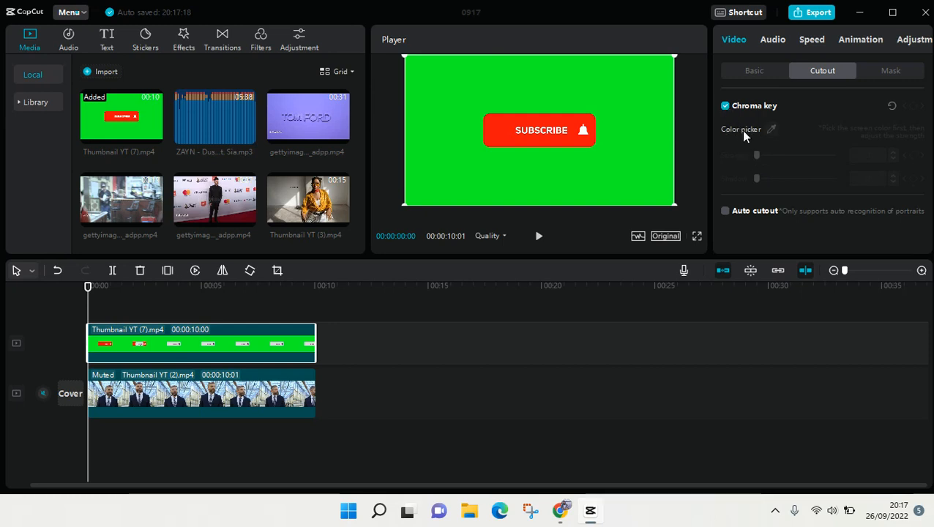
mouse_move(679, 144)
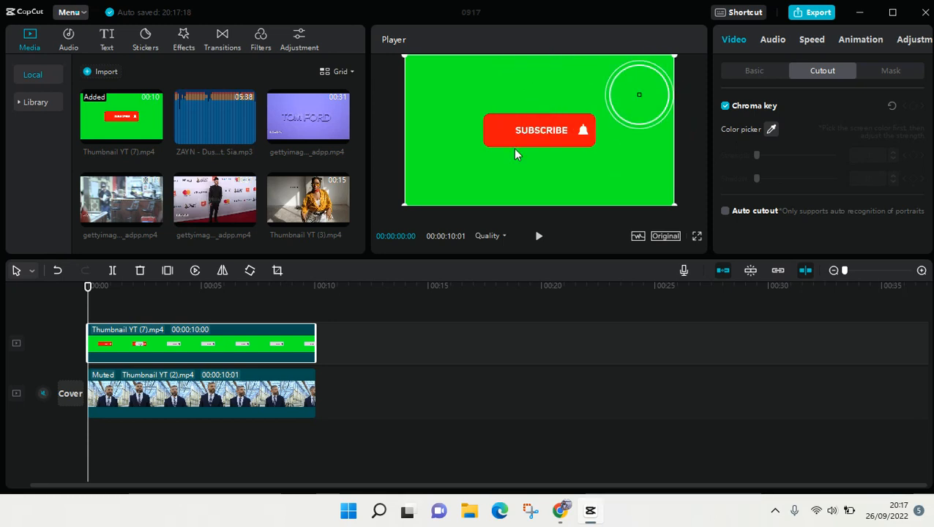
drag(638, 93, 600, 178)
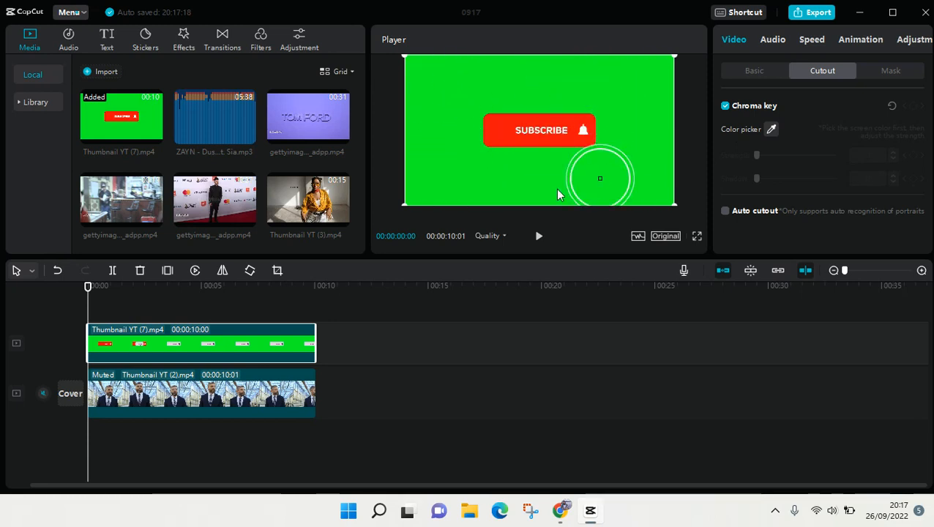
click(599, 178)
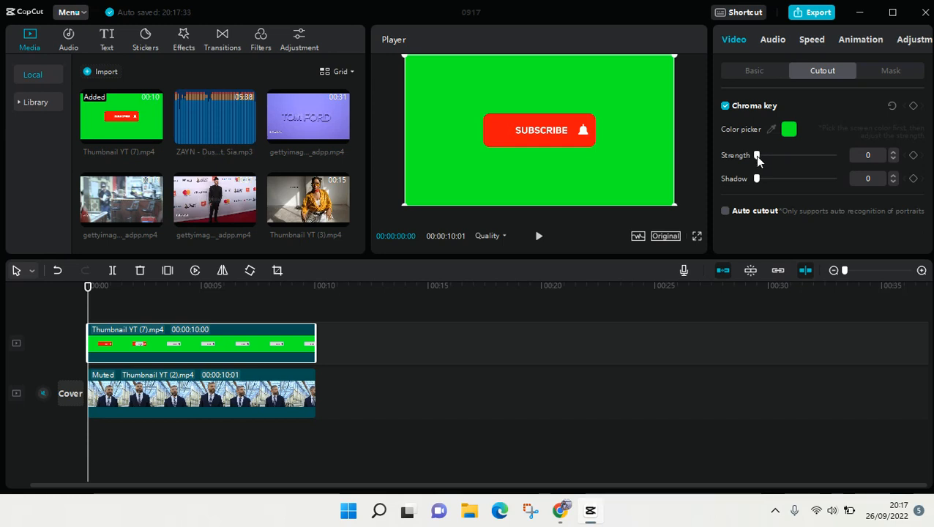
Step: Raise the chroma key strength to 41
drag(757, 155, 776, 154)
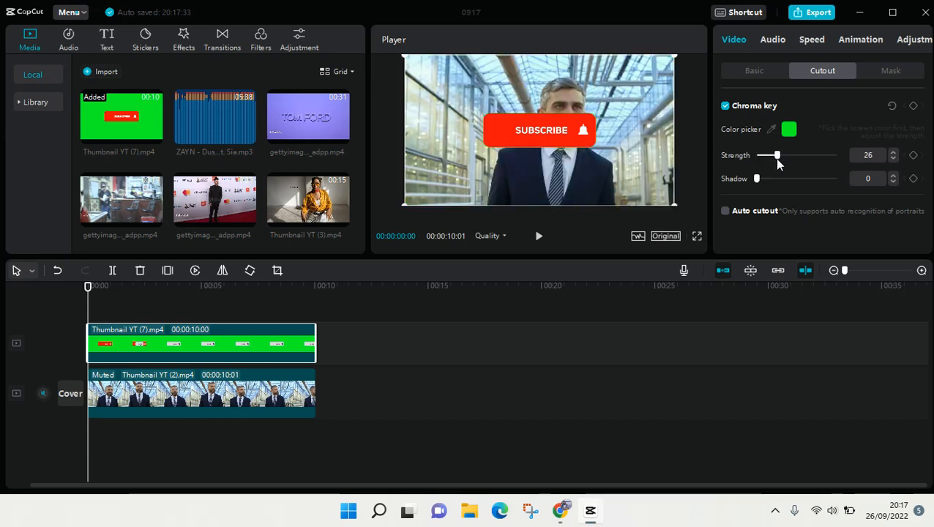
drag(776, 155, 776, 155)
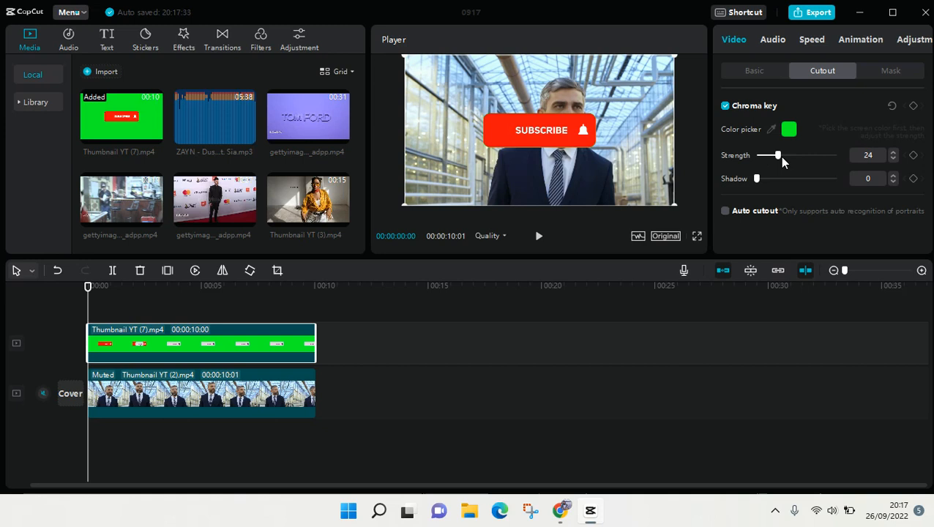
drag(777, 154, 780, 155)
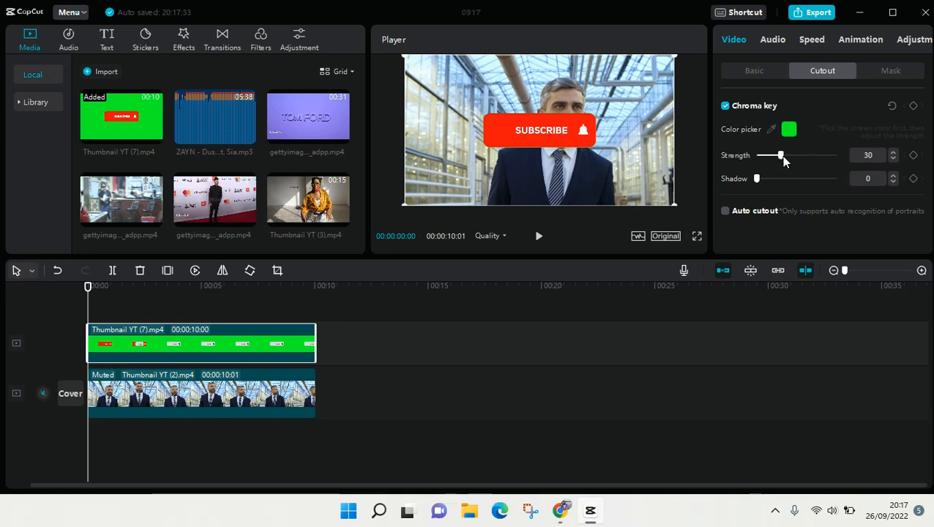
drag(779, 154, 789, 154)
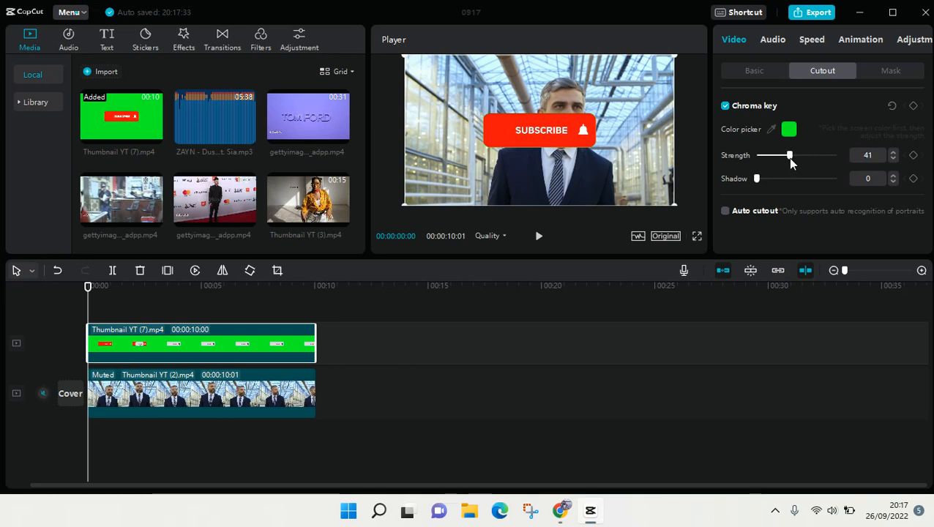
Step: Increase the chroma key shadow to 24
drag(757, 178, 760, 178)
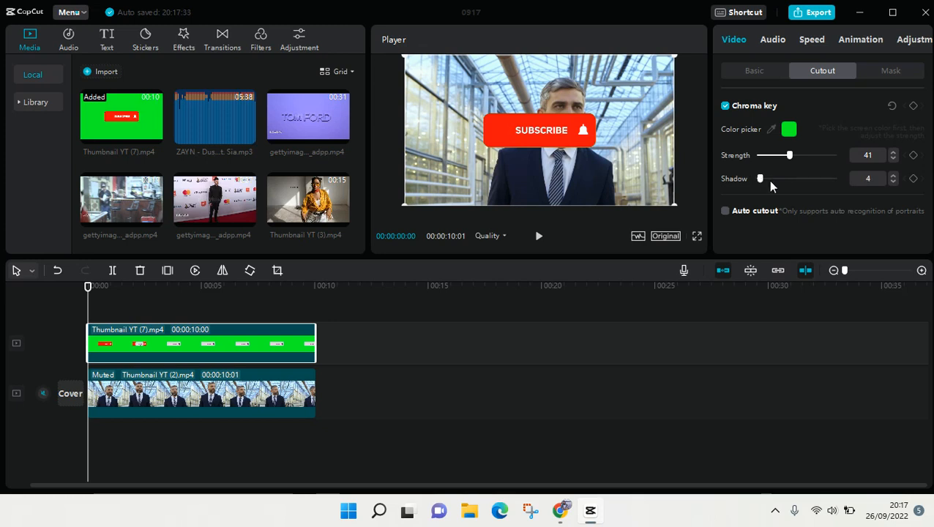
drag(759, 178, 763, 178)
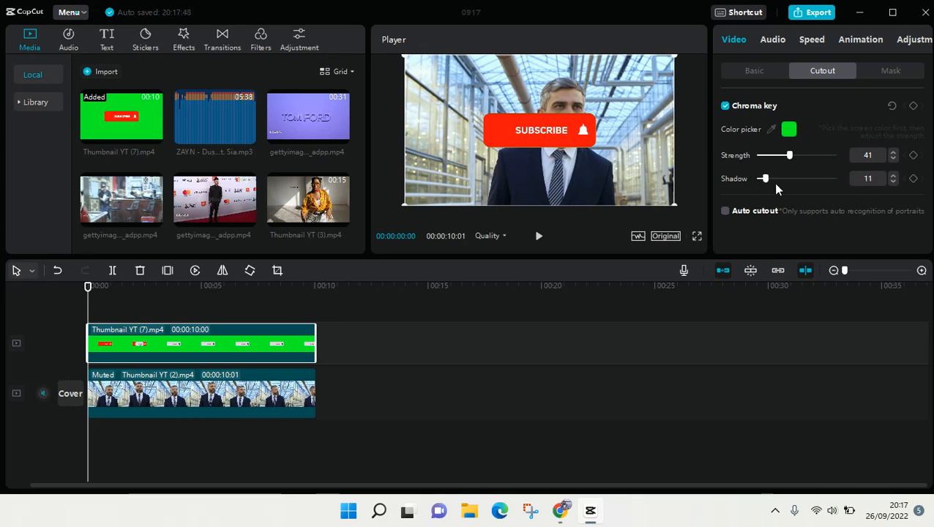
drag(763, 178, 776, 178)
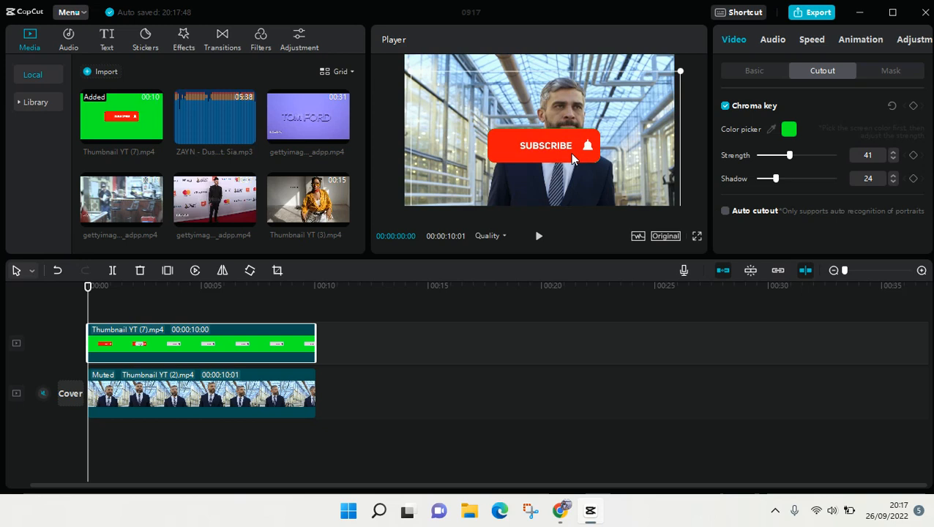
Step: Recentre the subscribe button in the Player and start playback
drag(545, 145, 540, 130)
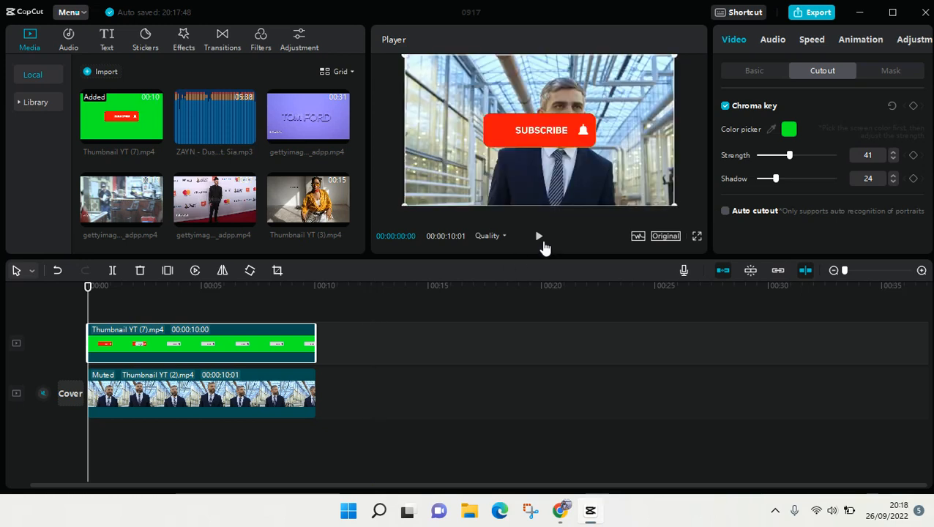
click(539, 236)
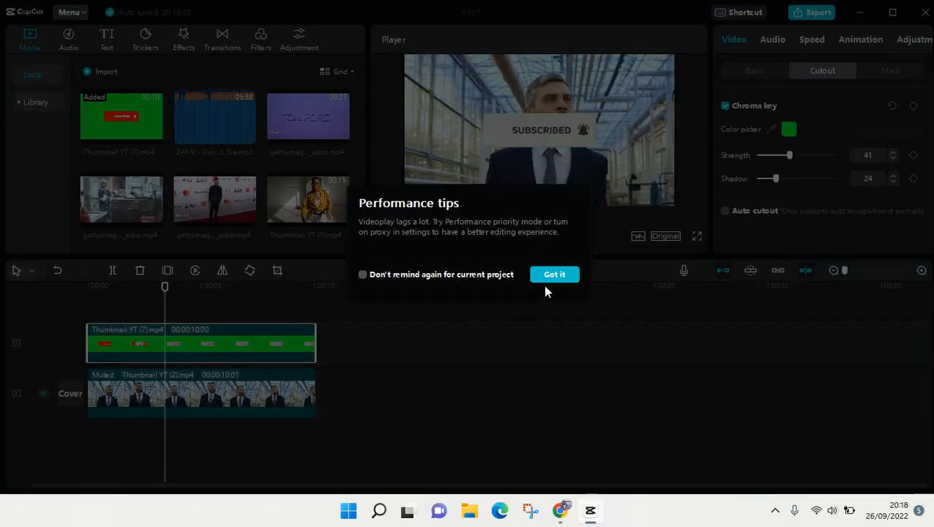
Step: Dismiss the Performance tips popup and pause playback around 8 seconds
click(553, 274)
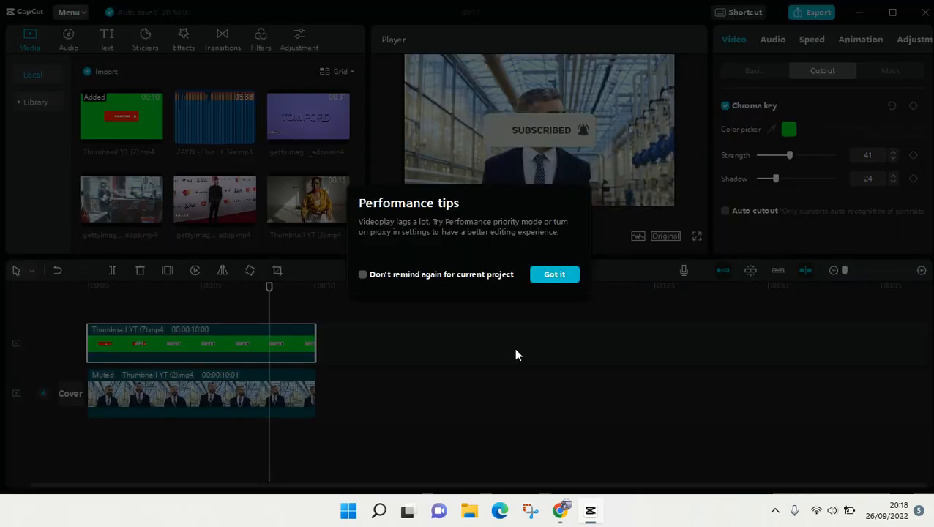
click(553, 274)
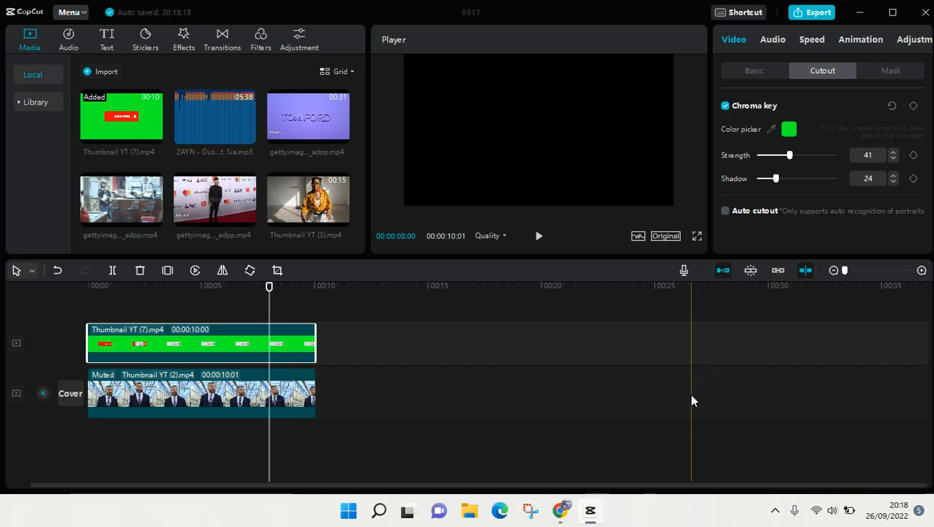
mouse_move(701, 389)
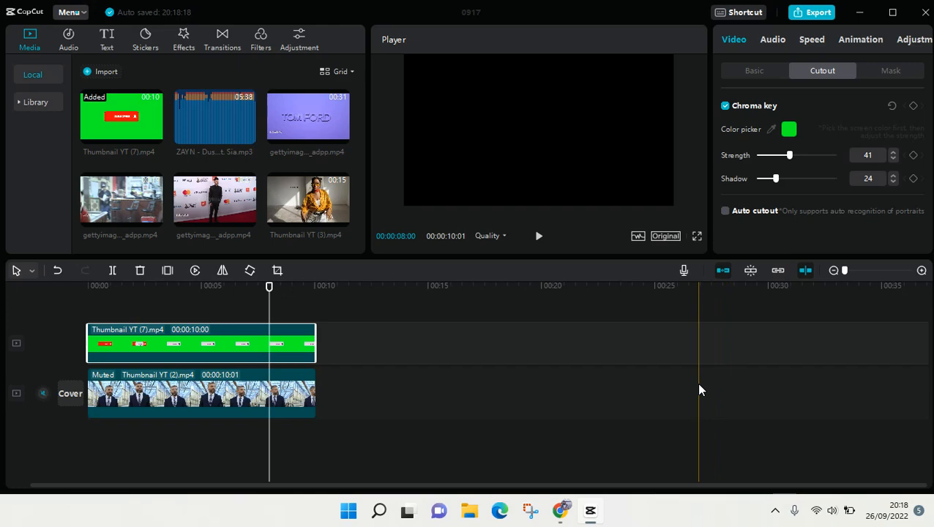
mouse_move(704, 382)
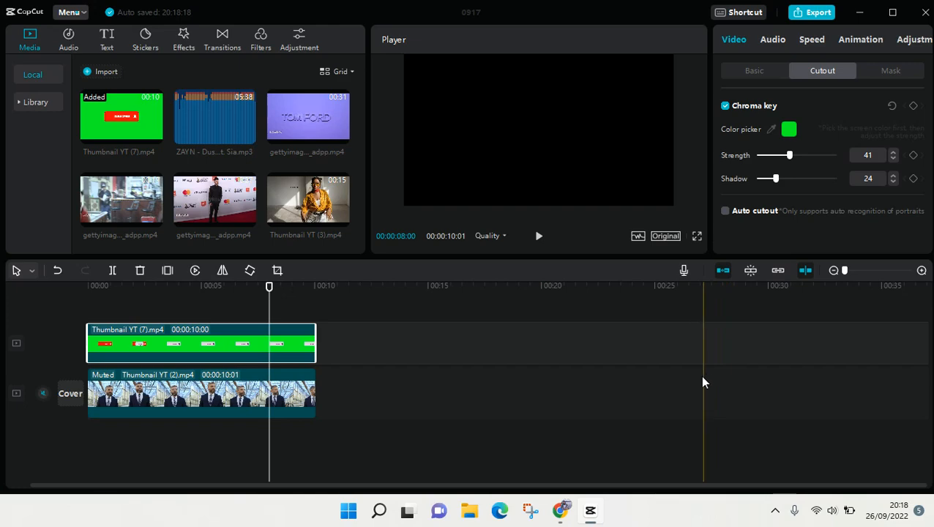